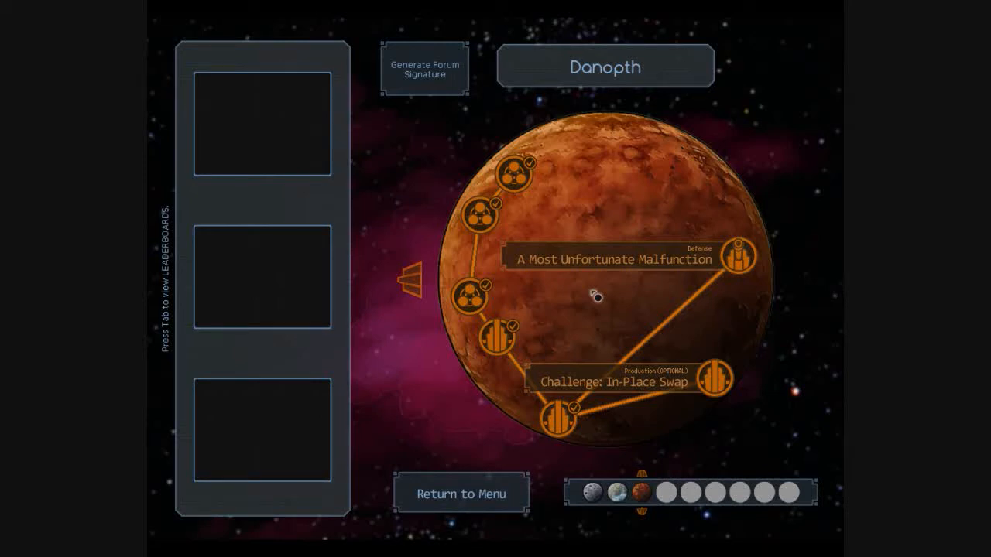
pyautogui.moveTo(595, 286)
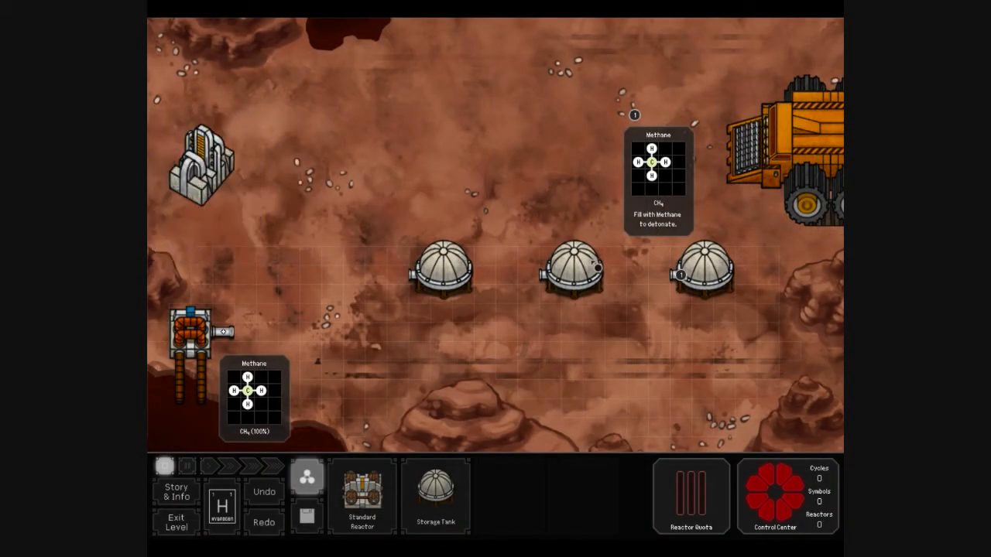
# Place a reactor linking the methane input to the first tank, and start an output note.
pyautogui.click(702, 273)
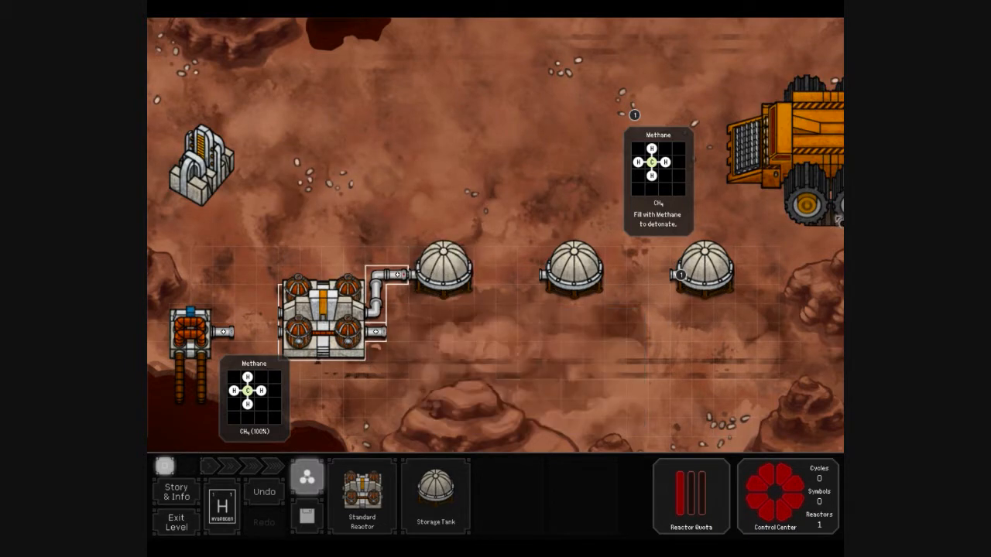
pyautogui.click(700, 273)
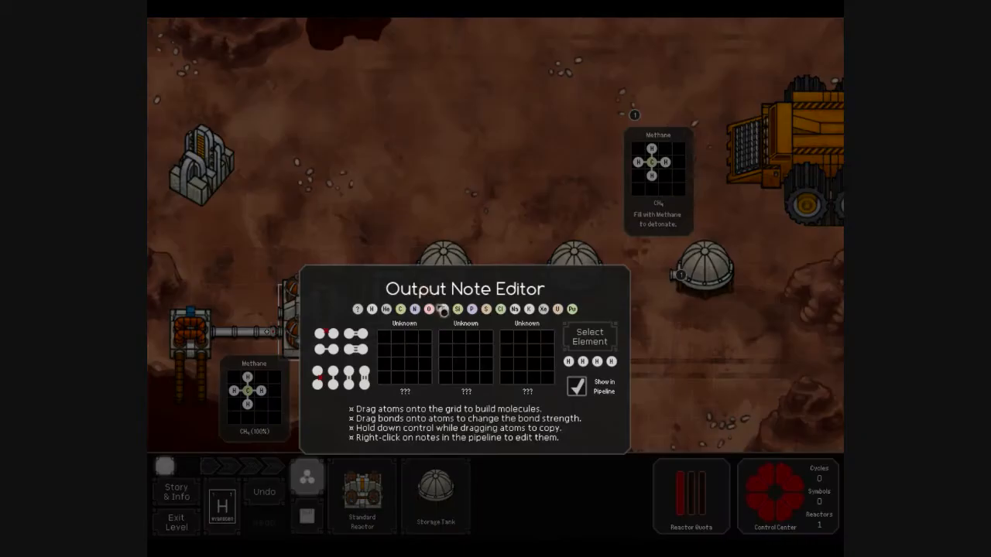
# Add a carbon atom to the lower output note, then open the reactor's program.
pyautogui.moveTo(441, 310); pyautogui.dragTo(394, 356)
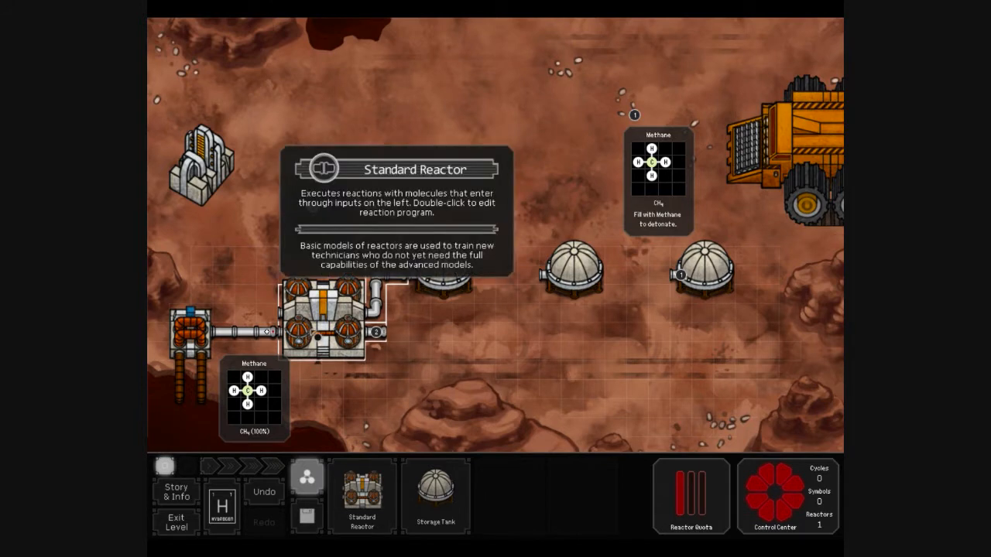
pyautogui.doubleClick(325, 321)
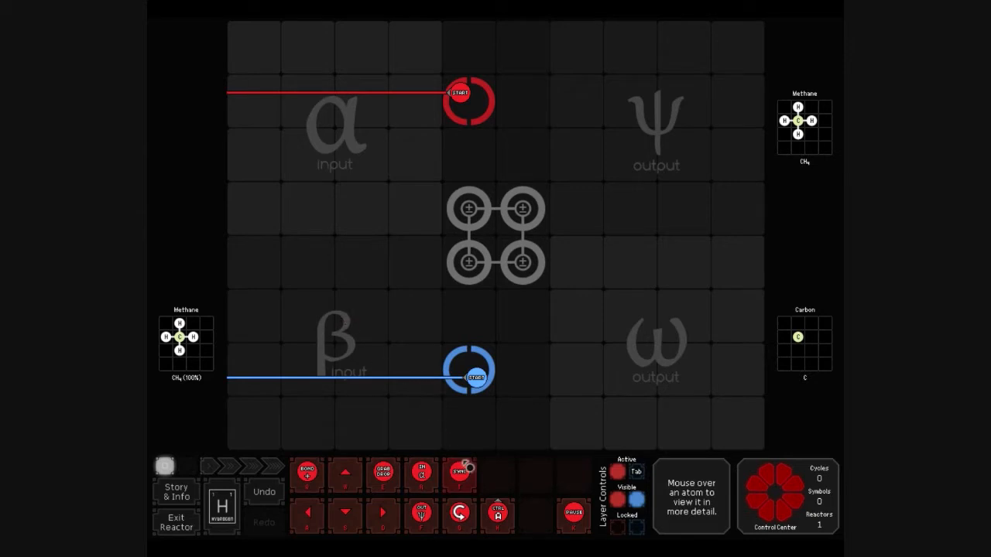
# Place the first blue waldo instruction in the reactor program.
pyautogui.click(635, 472)
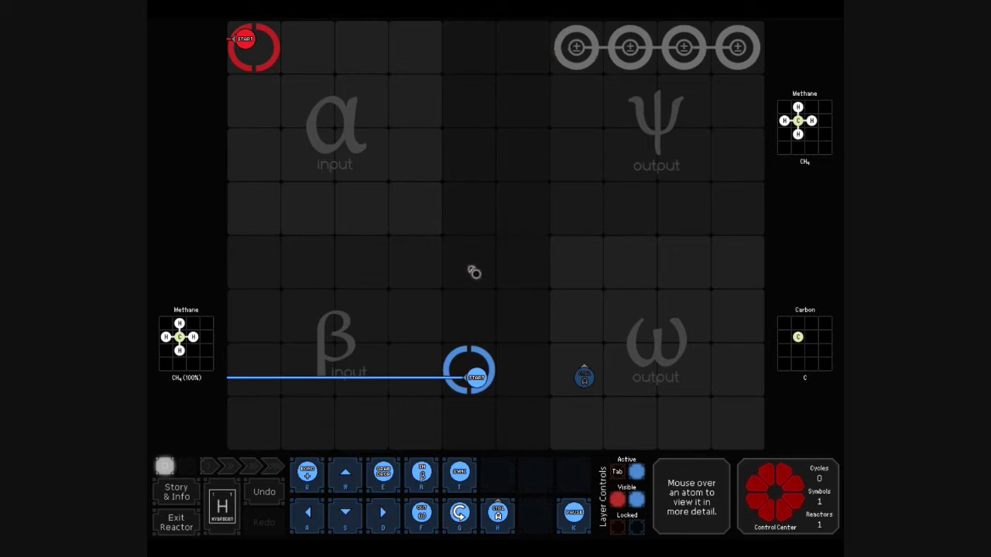
pyautogui.moveTo(382, 473)
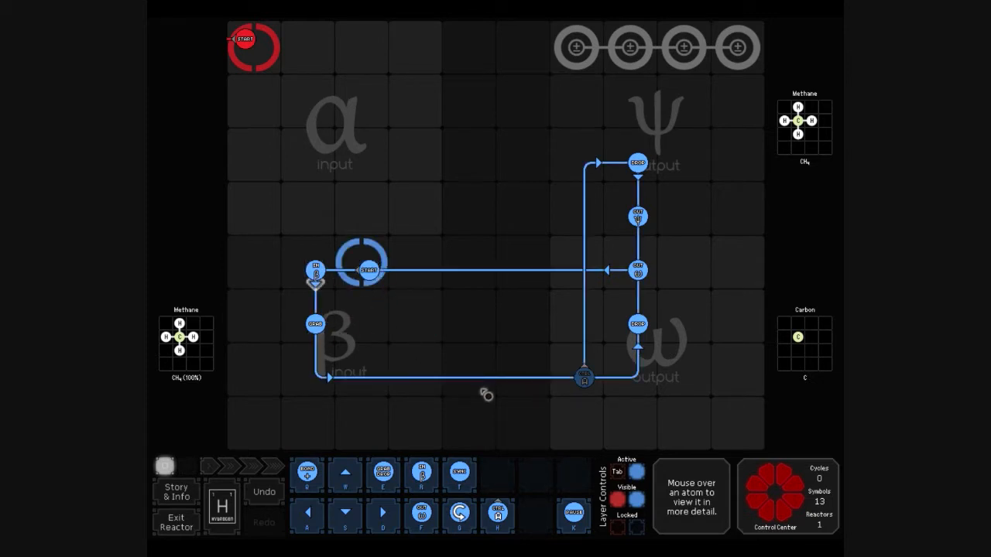
pyautogui.moveTo(612, 470)
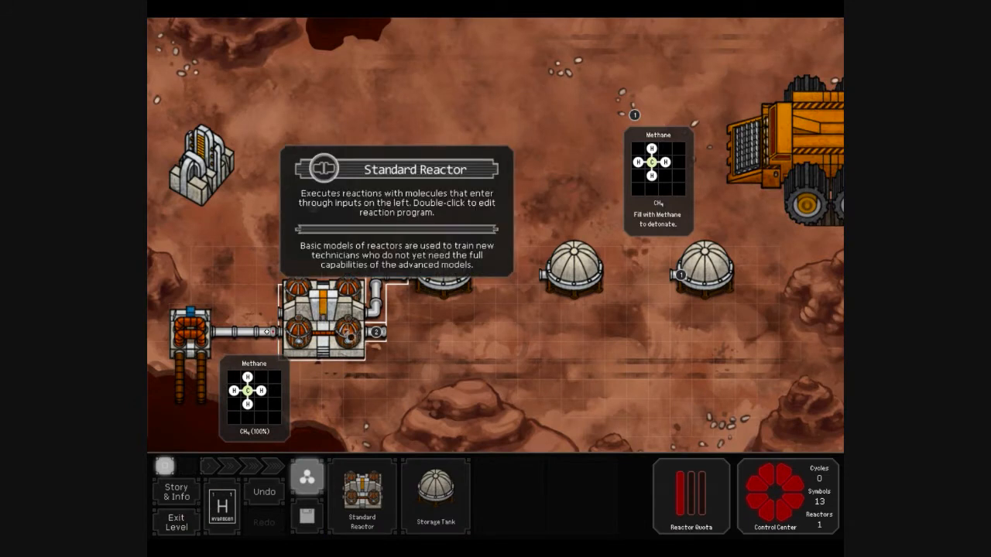
# Save the reactor design to the toolbox under the name 'Qu'vatlh'.
pyautogui.rightClick(325, 317)
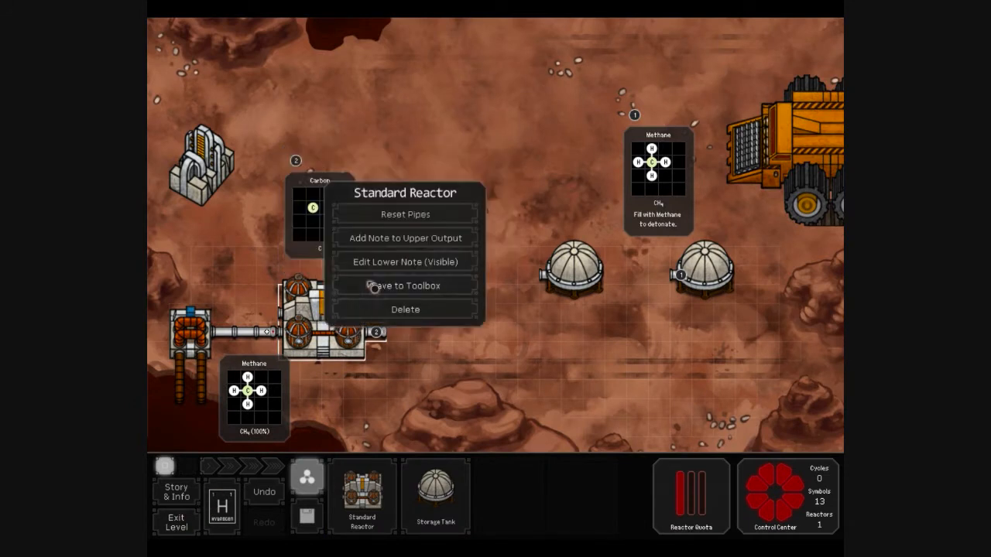
pyautogui.click(404, 286)
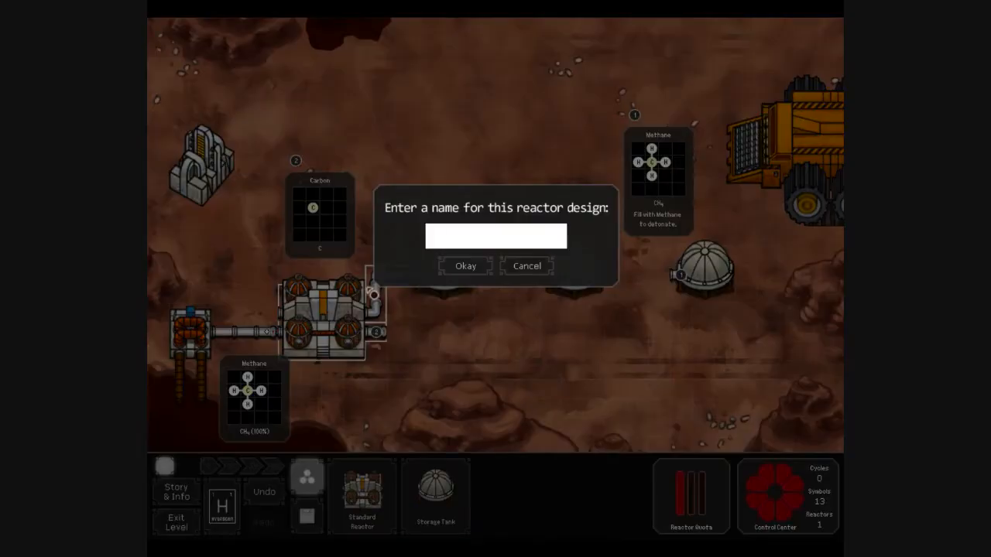
pyautogui.click(494, 236)
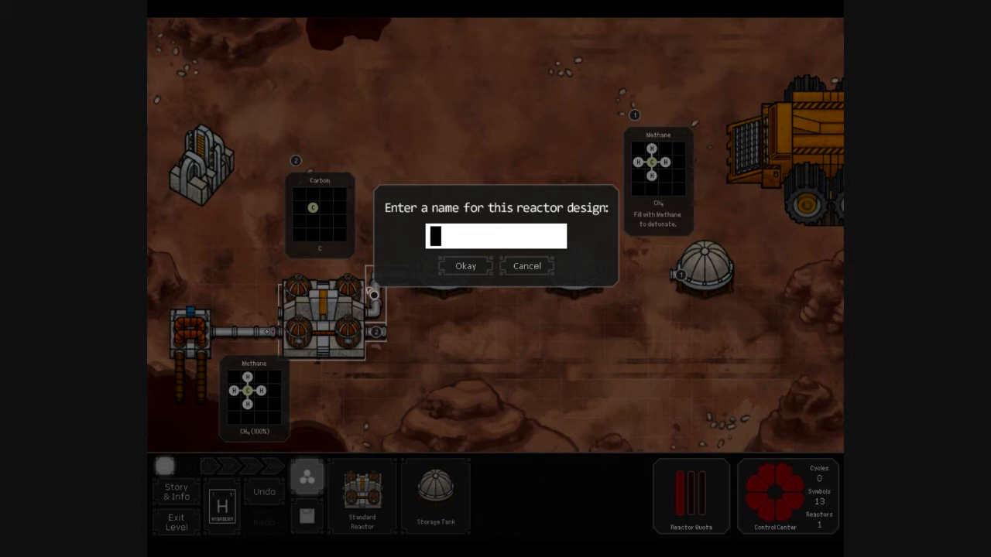
pyautogui.write('Qu')
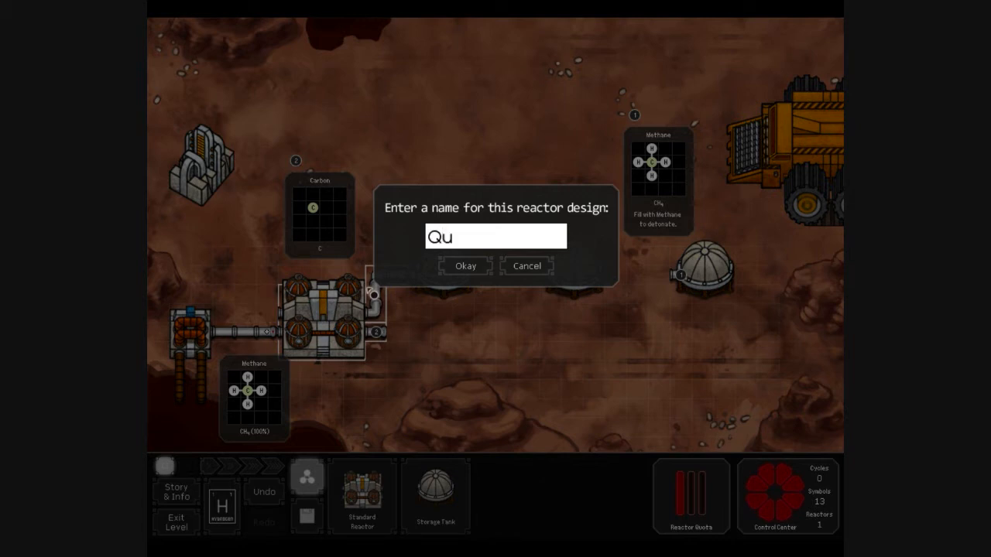
pyautogui.write("'vatl;")
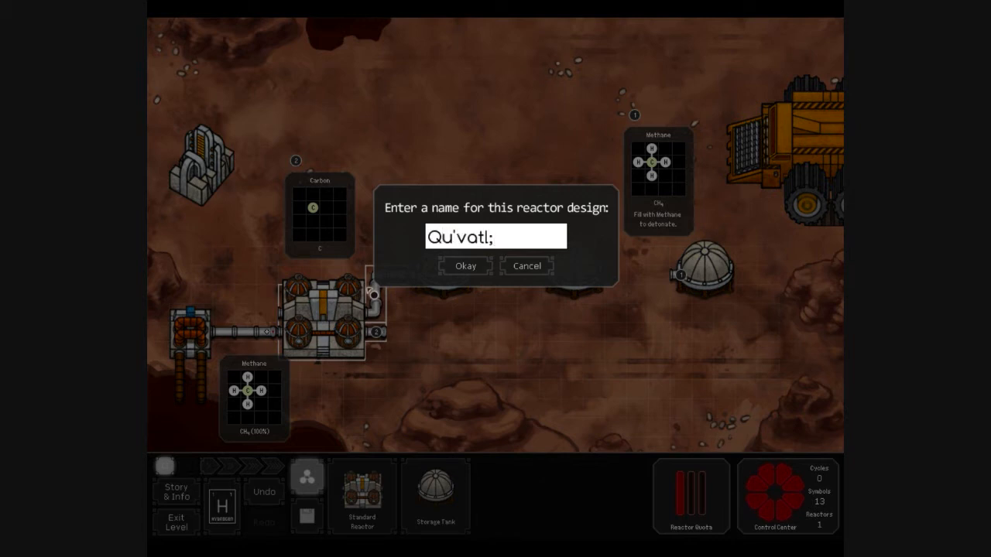
pyautogui.press('Backspace')
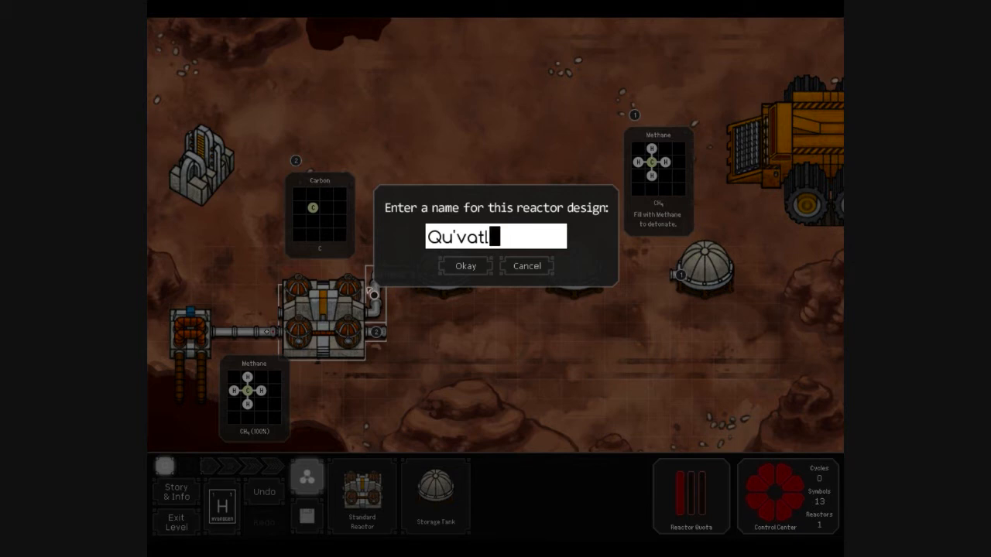
pyautogui.write('h')
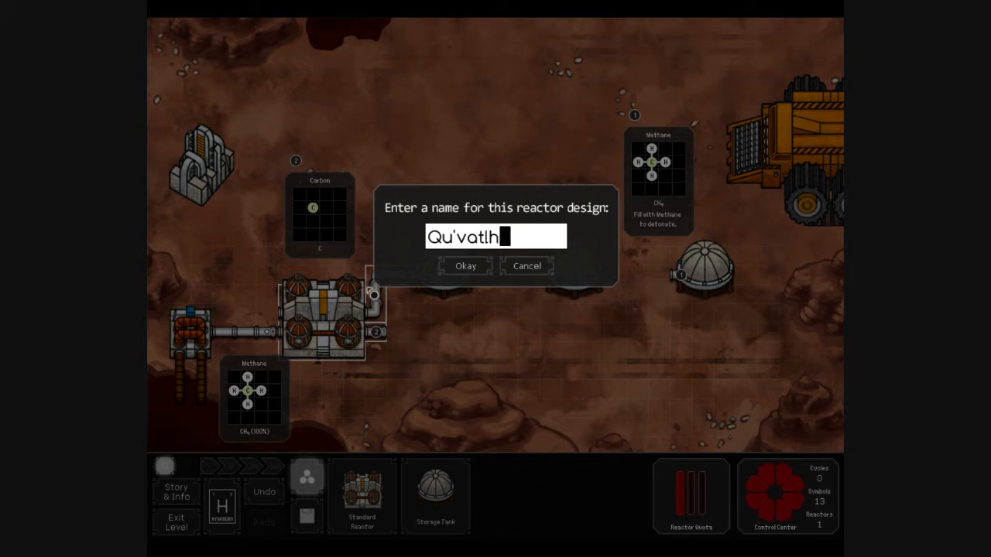
pyautogui.click(465, 265)
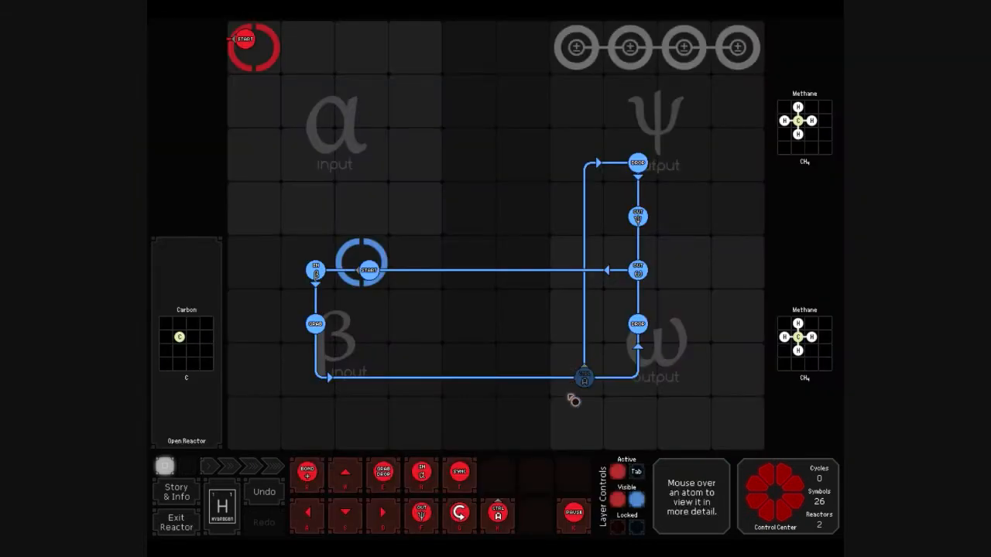
# Add a second reactor from the saved Qu'vatlh design.
pyautogui.click(583, 378)
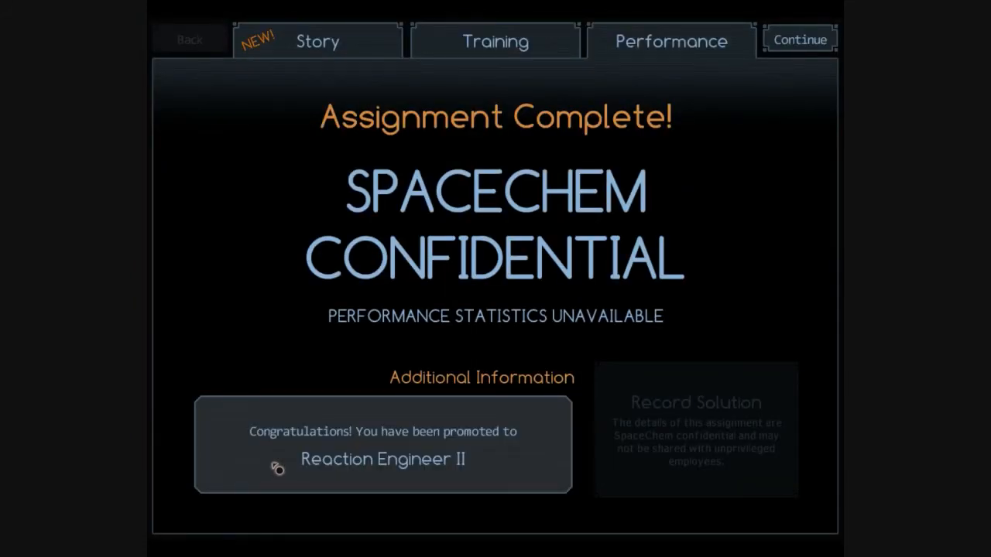
pyautogui.moveTo(570, 410)
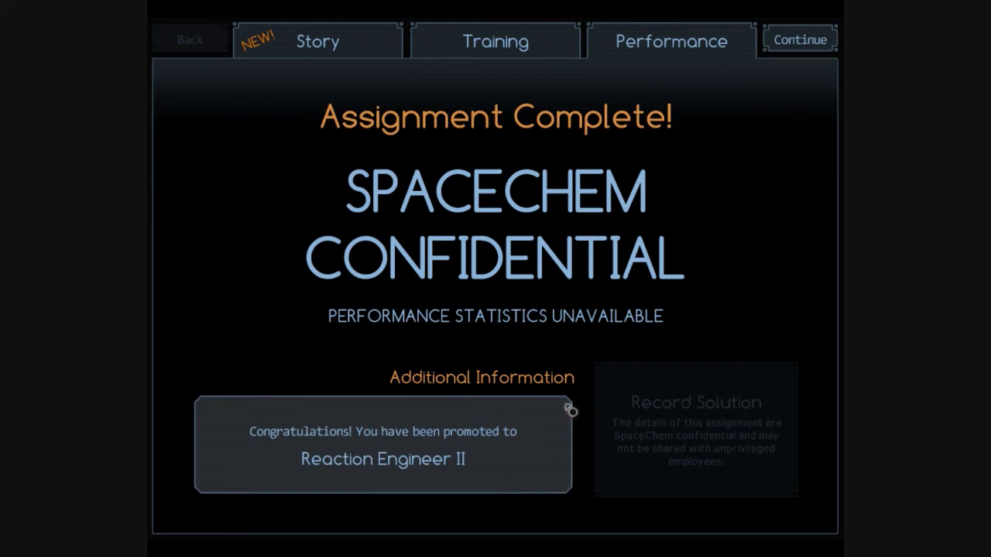
pyautogui.moveTo(764, 144)
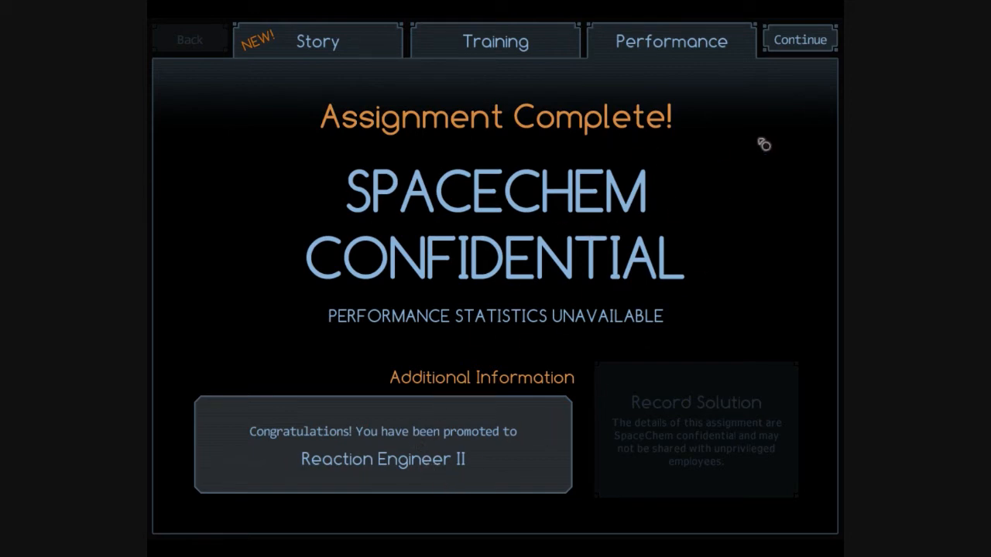
# Move past Assignment Complete and start the Sensing and Recyclers training level.
pyautogui.click(800, 38)
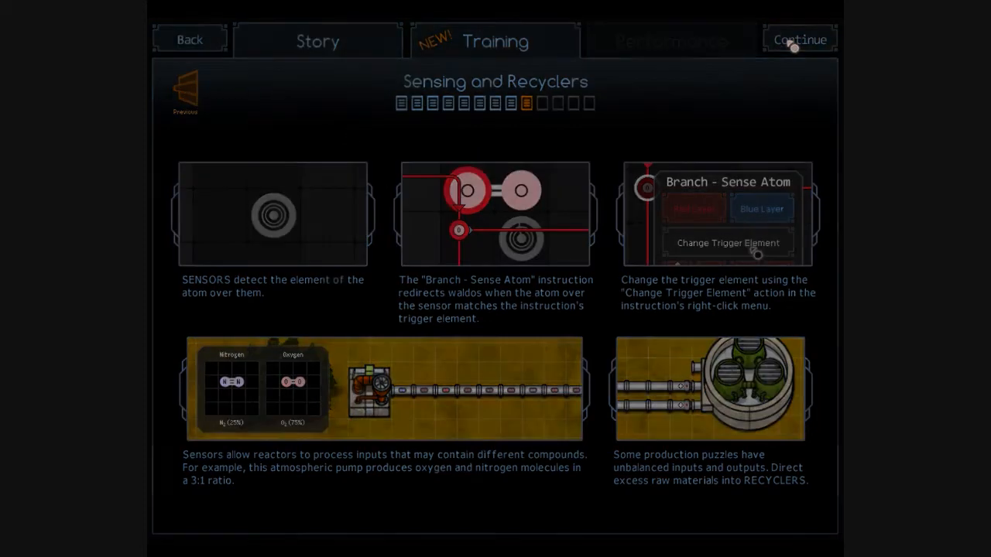
pyautogui.click(799, 40)
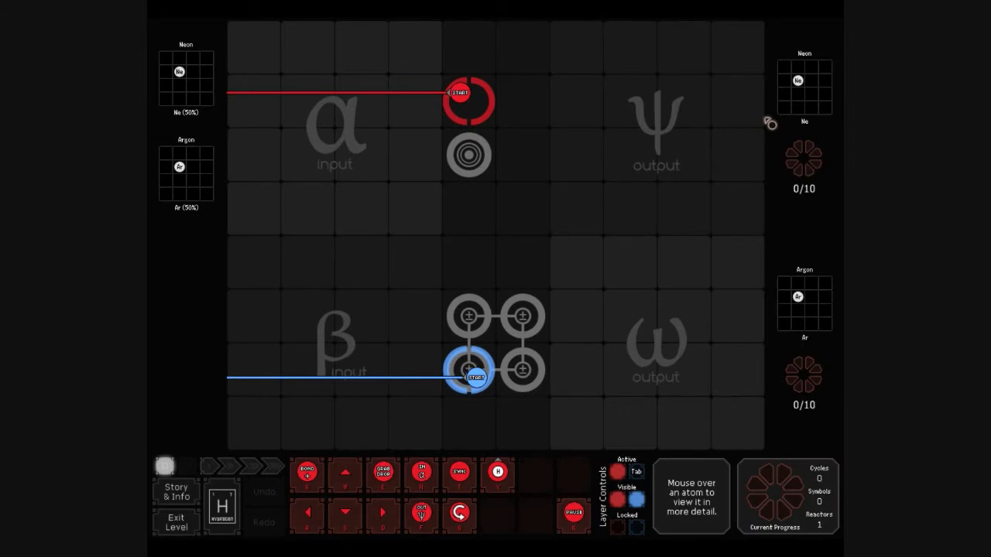
pyautogui.moveTo(788, 167)
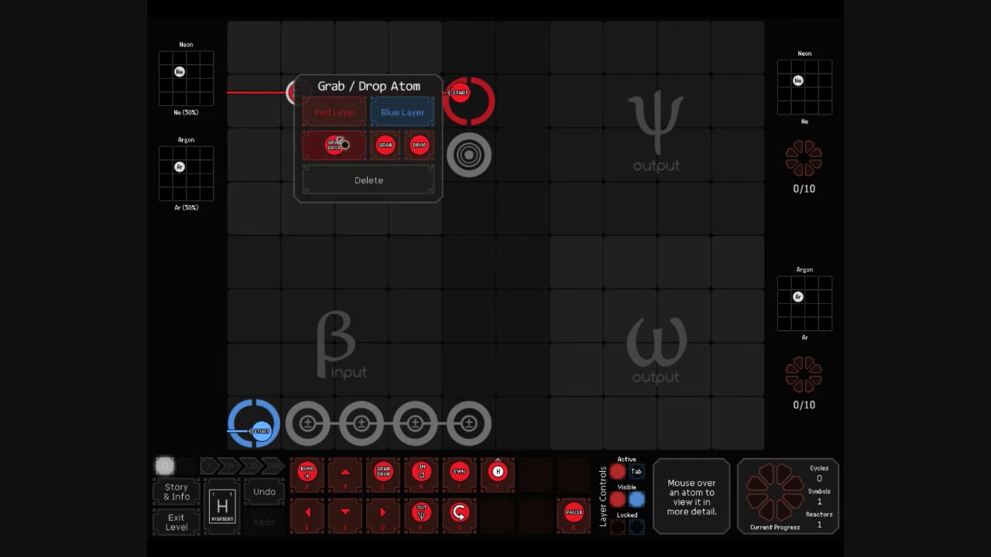
# Set a red-path instruction to Grab after the alpha input.
pyautogui.click(333, 146)
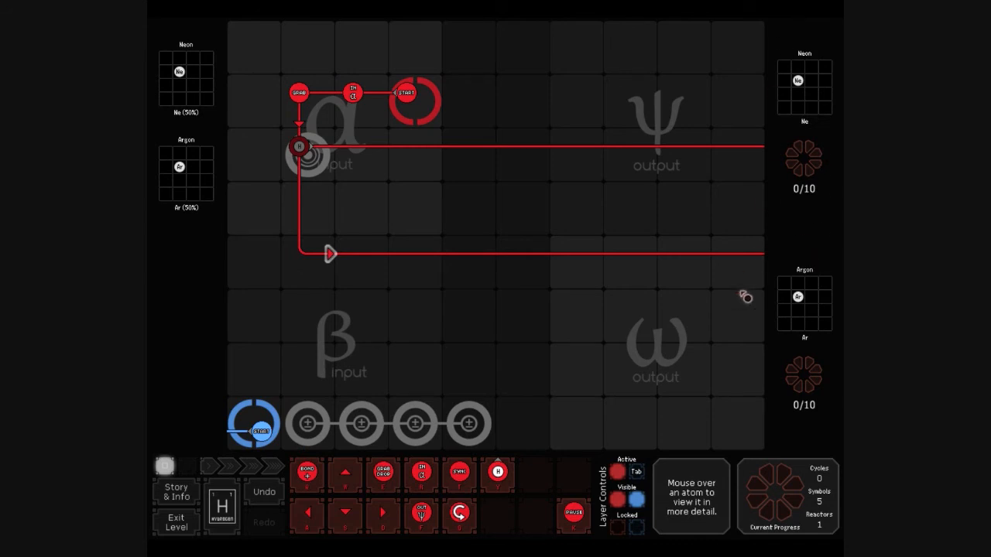
pyautogui.moveTo(324, 172)
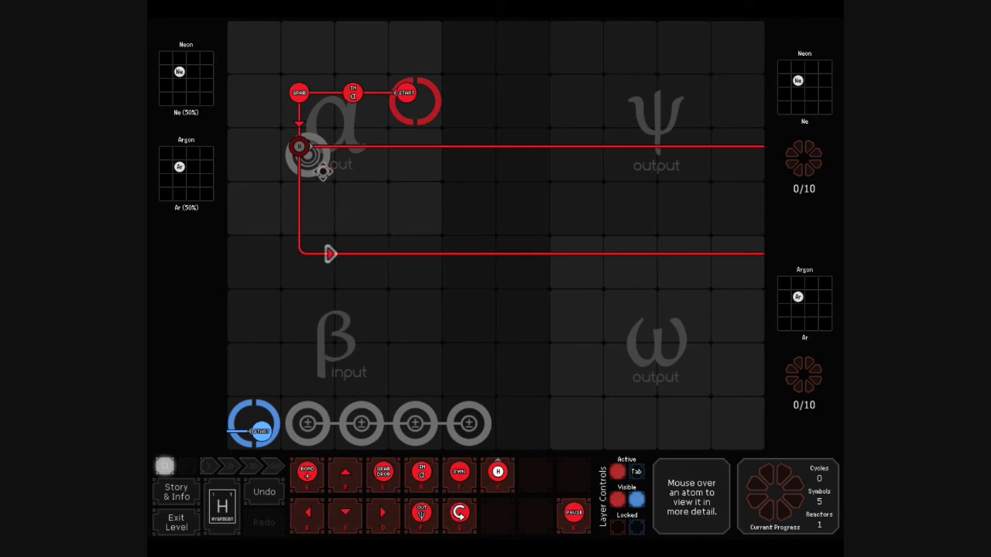
pyautogui.click(300, 147)
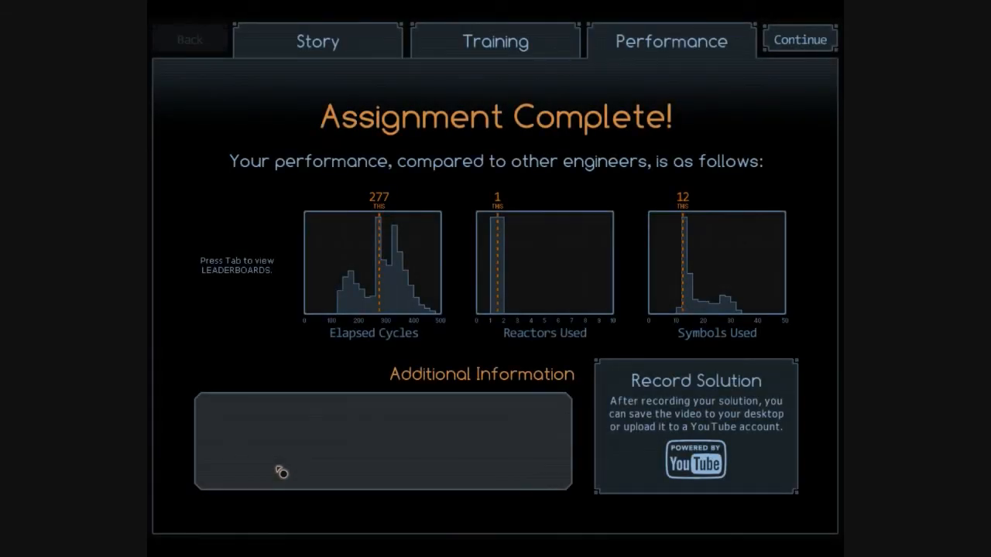
pyautogui.moveTo(657, 300)
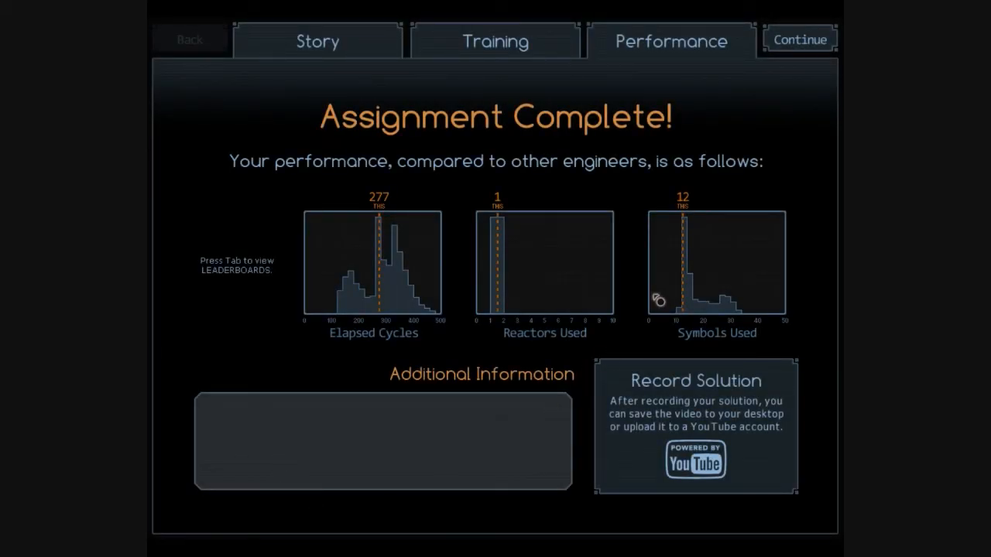
pyautogui.moveTo(386, 277)
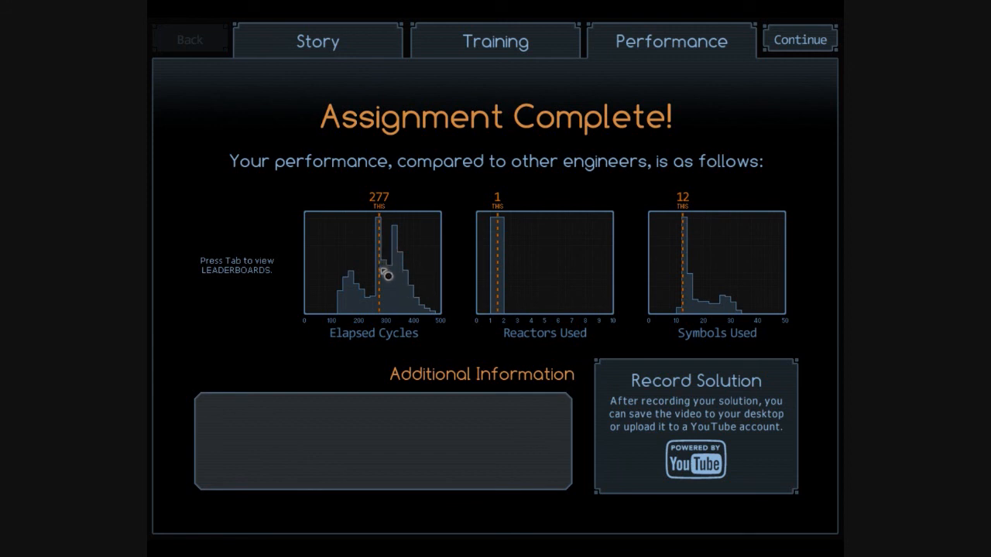
pyautogui.moveTo(517, 335)
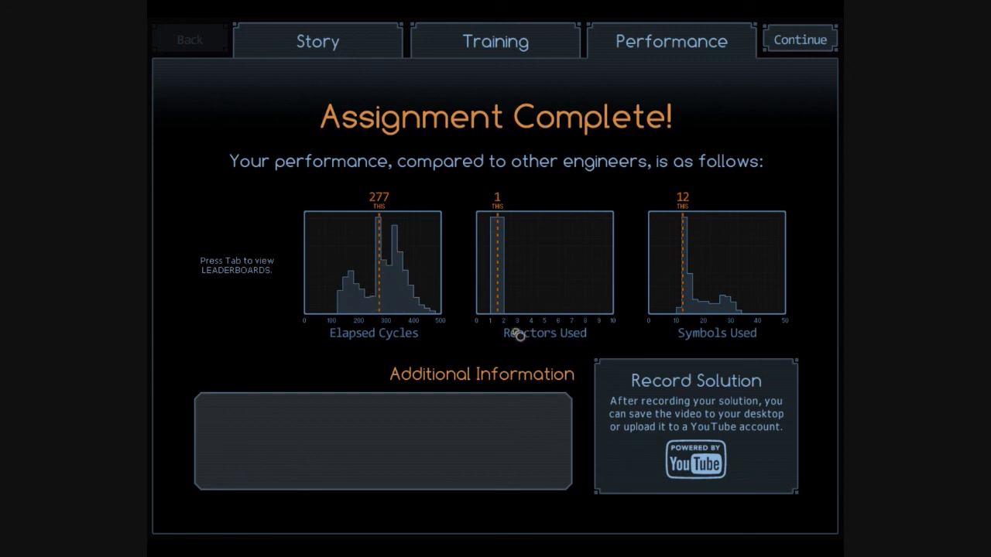
pyautogui.moveTo(533, 300)
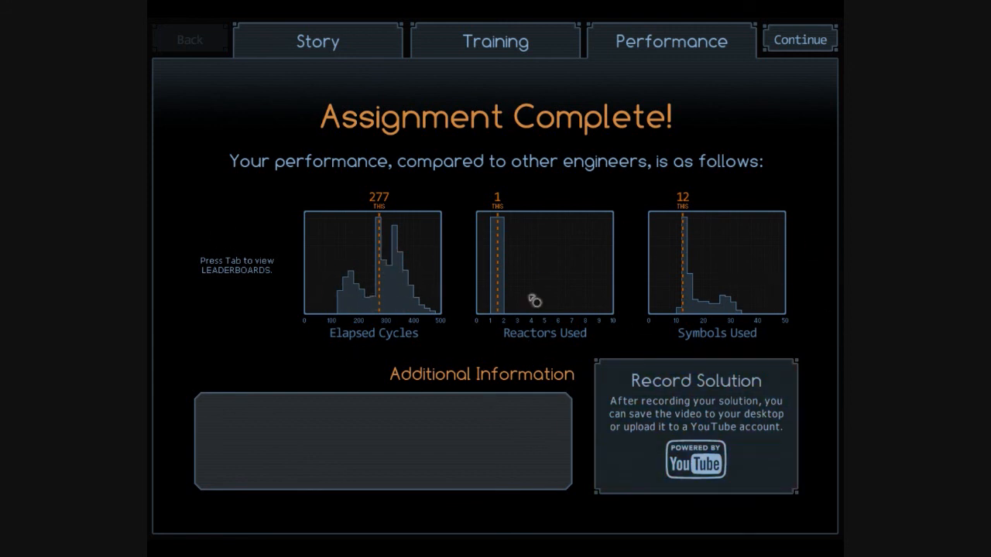
pyautogui.moveTo(759, 211)
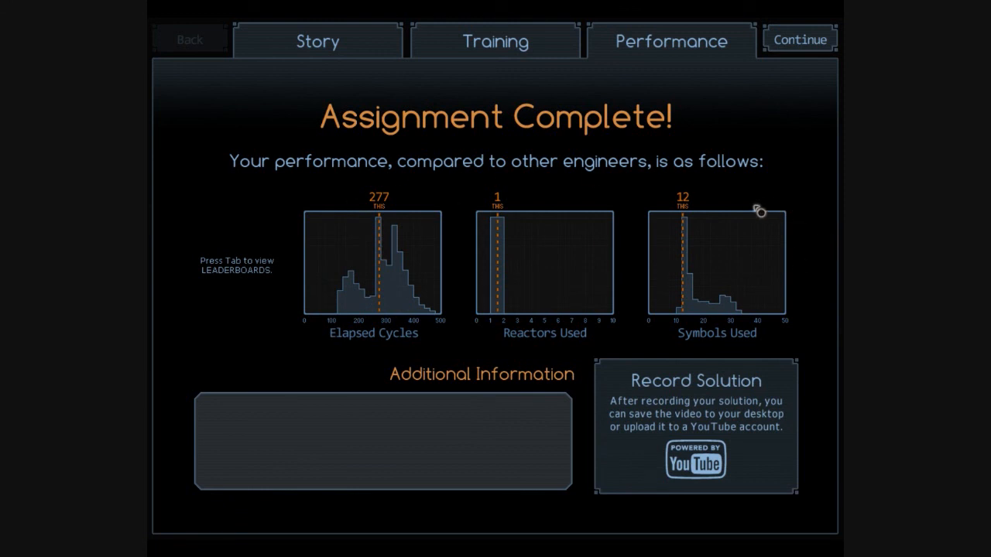
pyautogui.moveTo(799, 40)
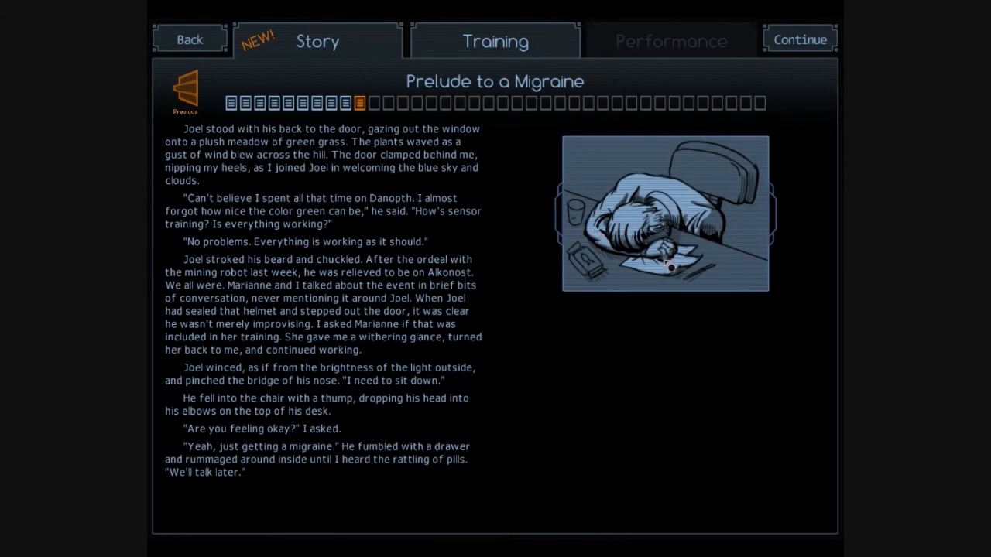
# Enter the Prelude to a Migraine reactor with its oxygen inputs.
pyautogui.click(799, 39)
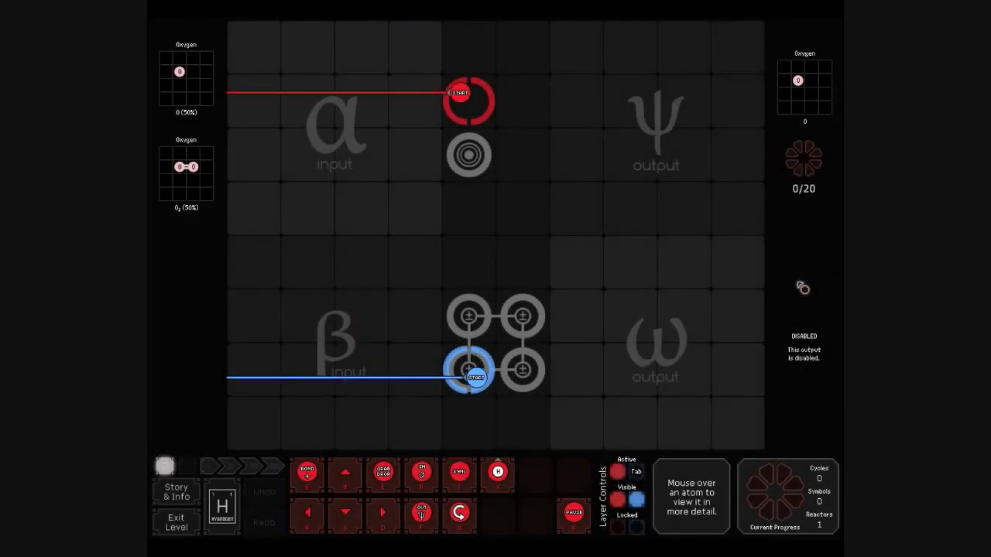
pyautogui.moveTo(802, 288)
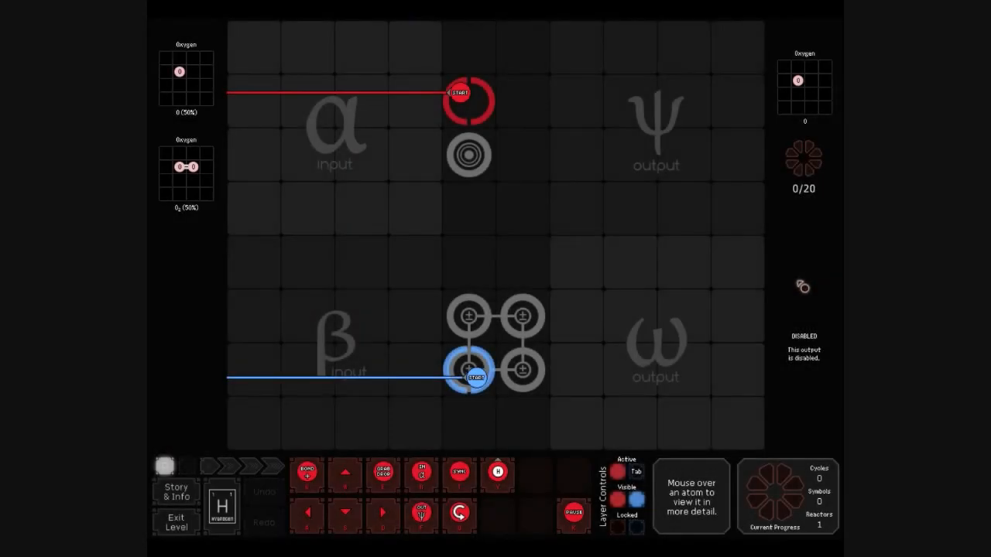